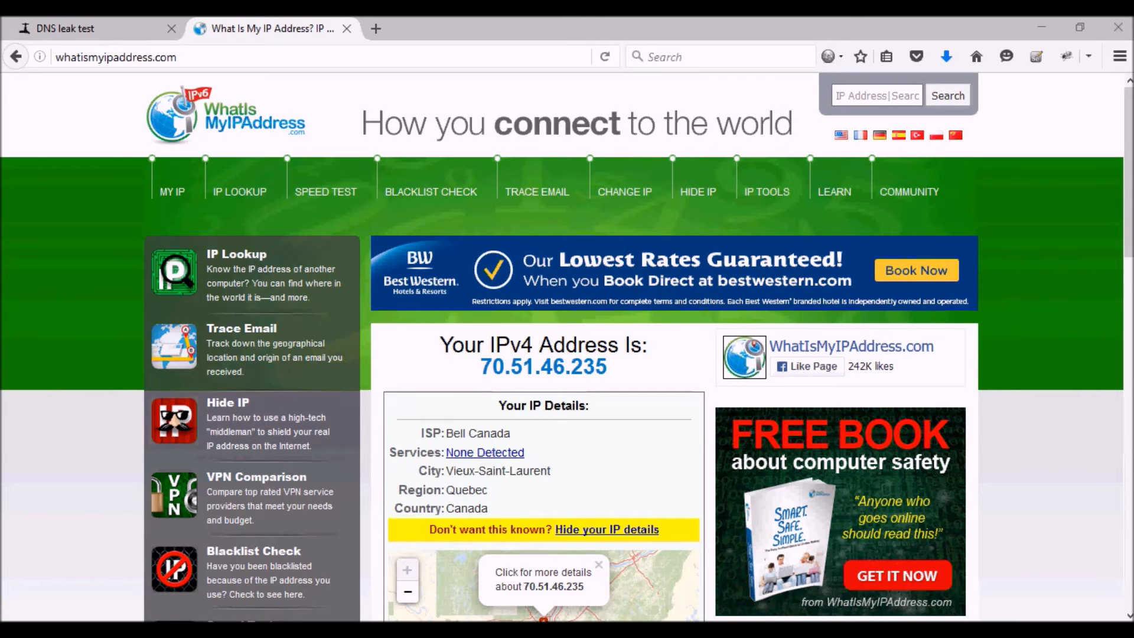
Switch TunnelBear on so the VPN connects through the United States server
scroll("down", 3)
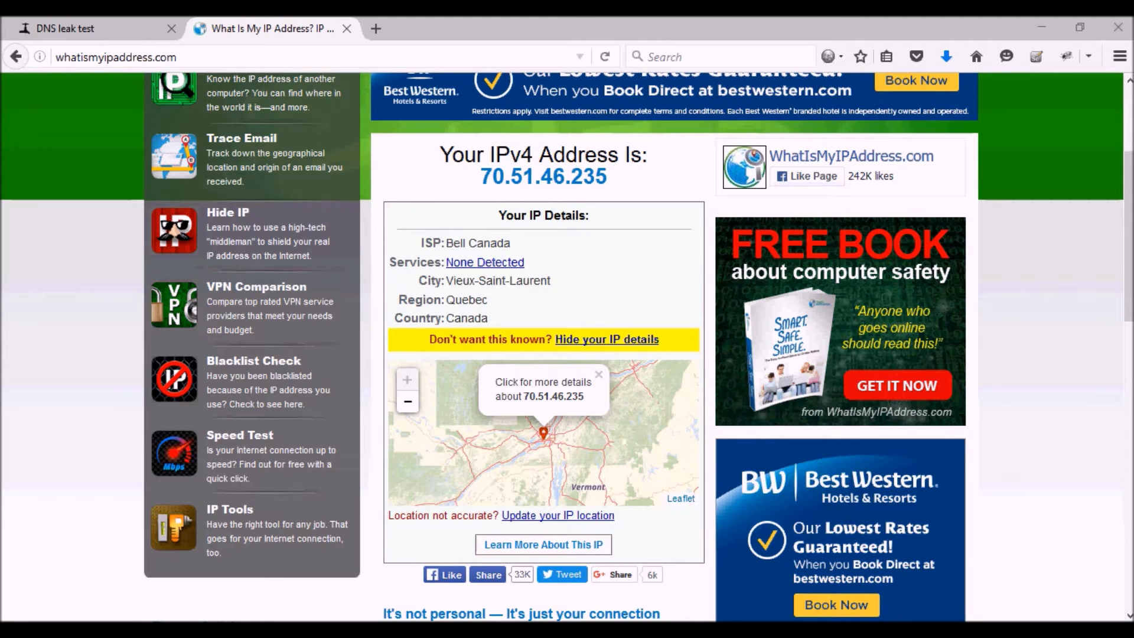
mouse_move(484, 262)
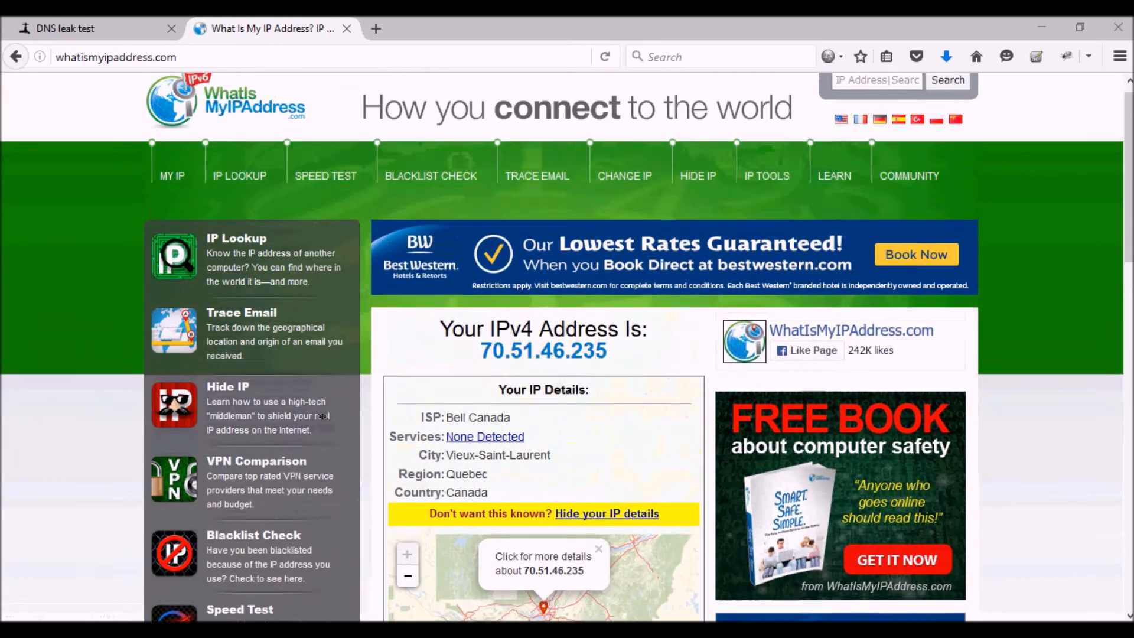
scroll("down", 3)
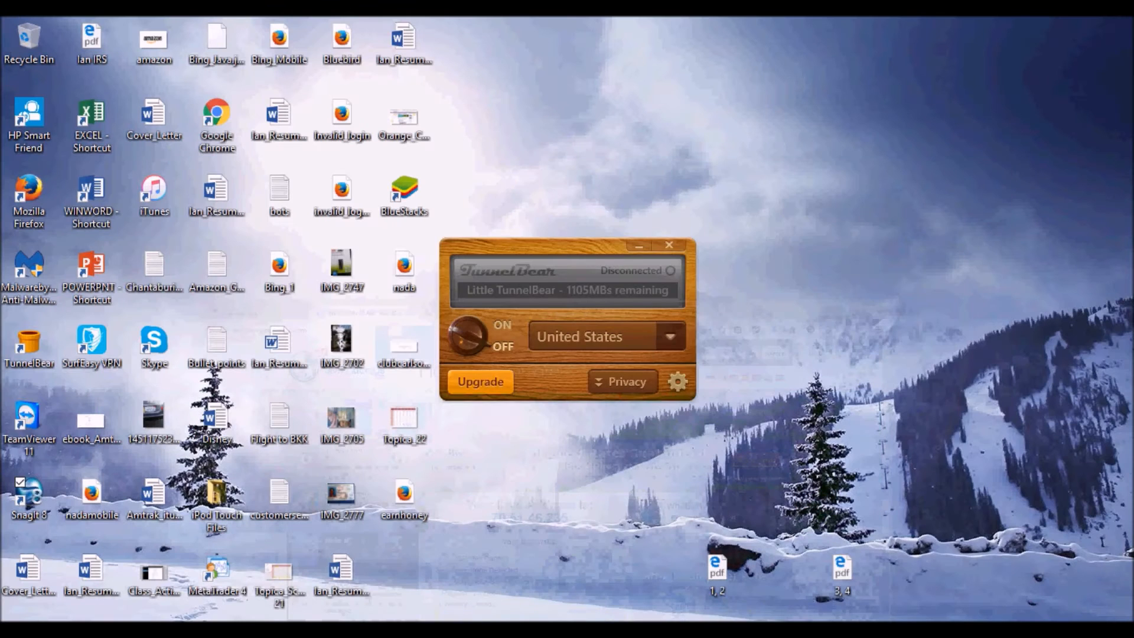
left_click(471, 334)
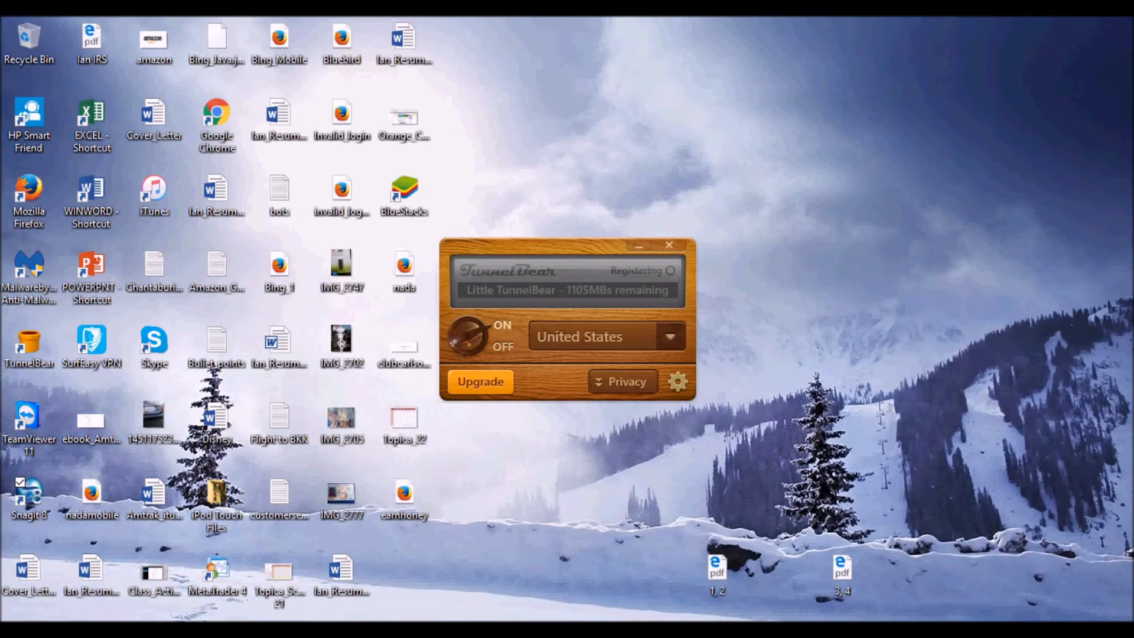
left_click(469, 336)
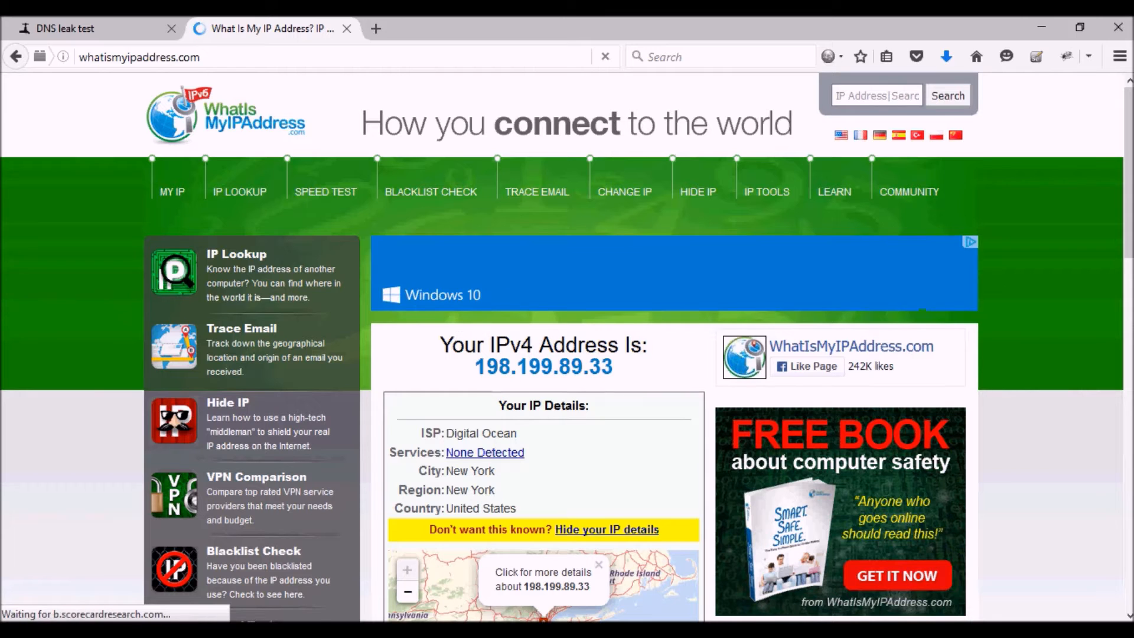
Review the refreshed Digital Ocean IP details and the map pinned to New York
scroll("down", 3)
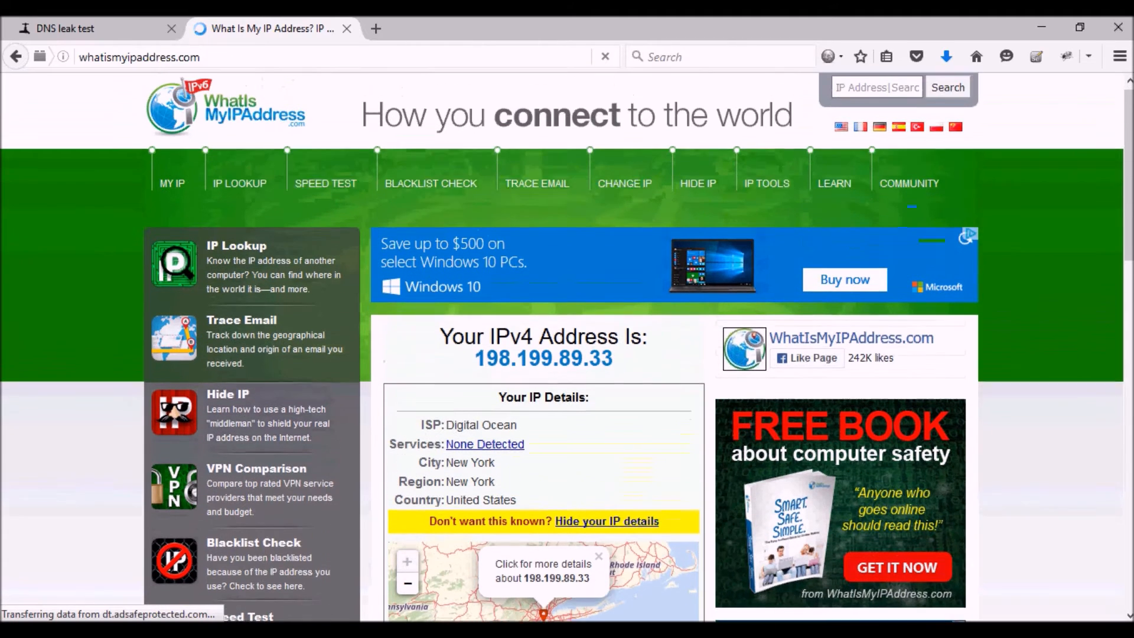
scroll("down", 3)
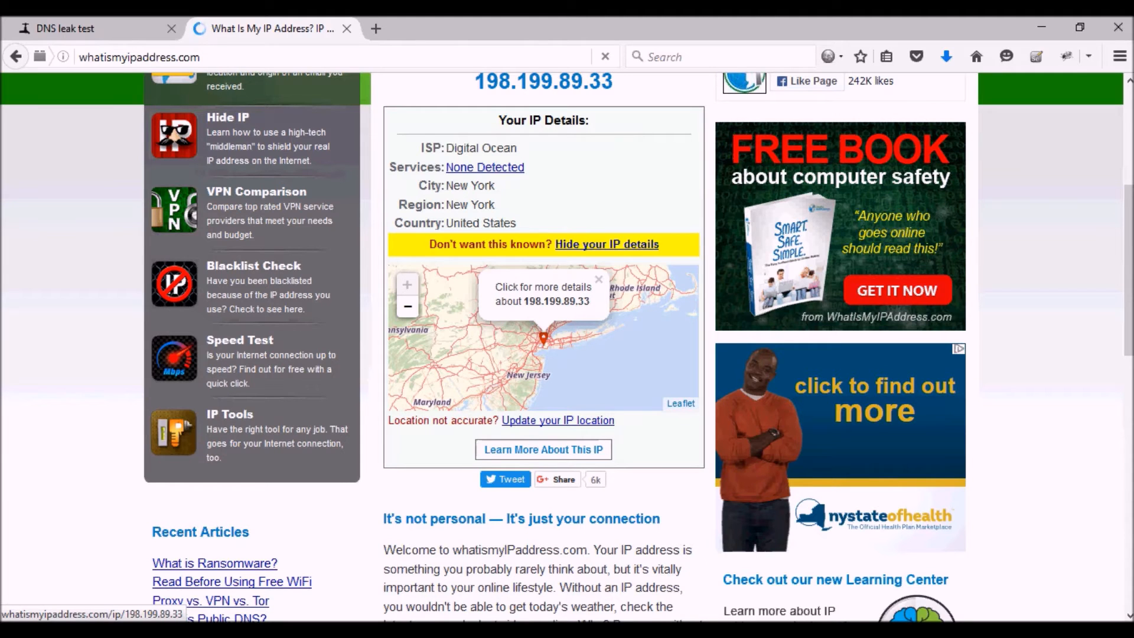
scroll("down", 3)
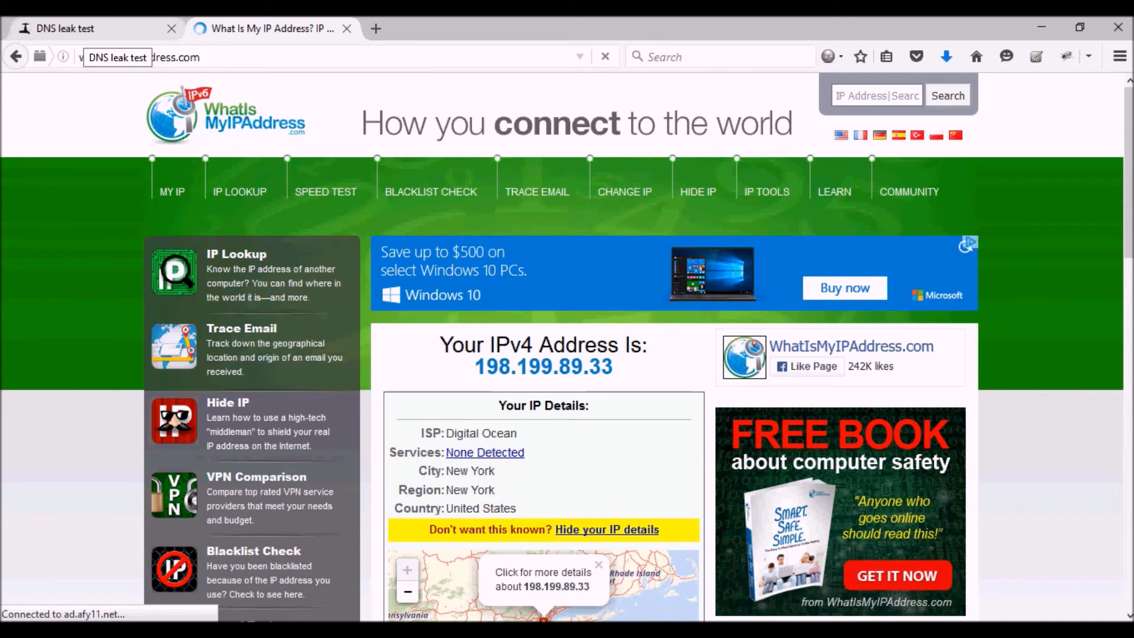
Reload DNSLeakTest.com so it greets the New York, United States address
left_click(86, 28)
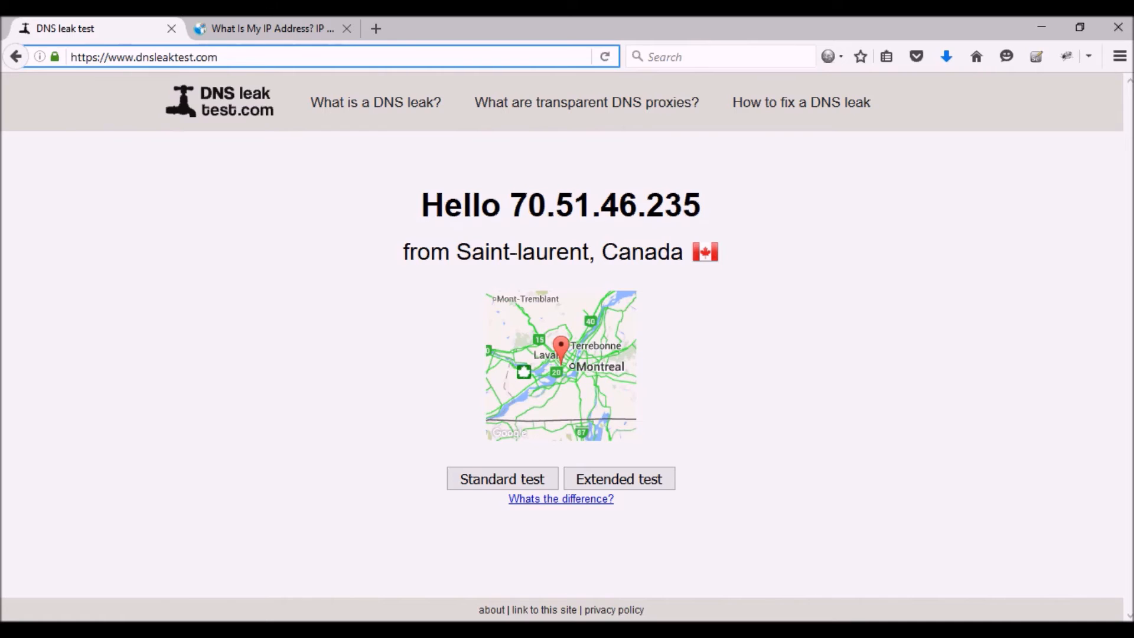
left_click(217, 57)
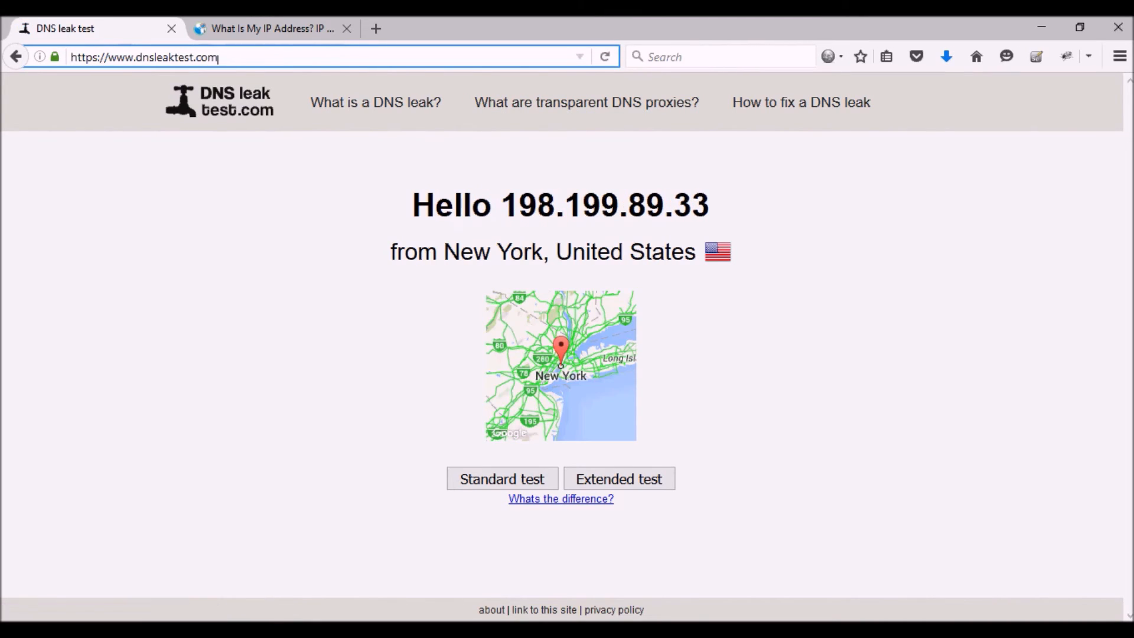
mouse_move(604, 57)
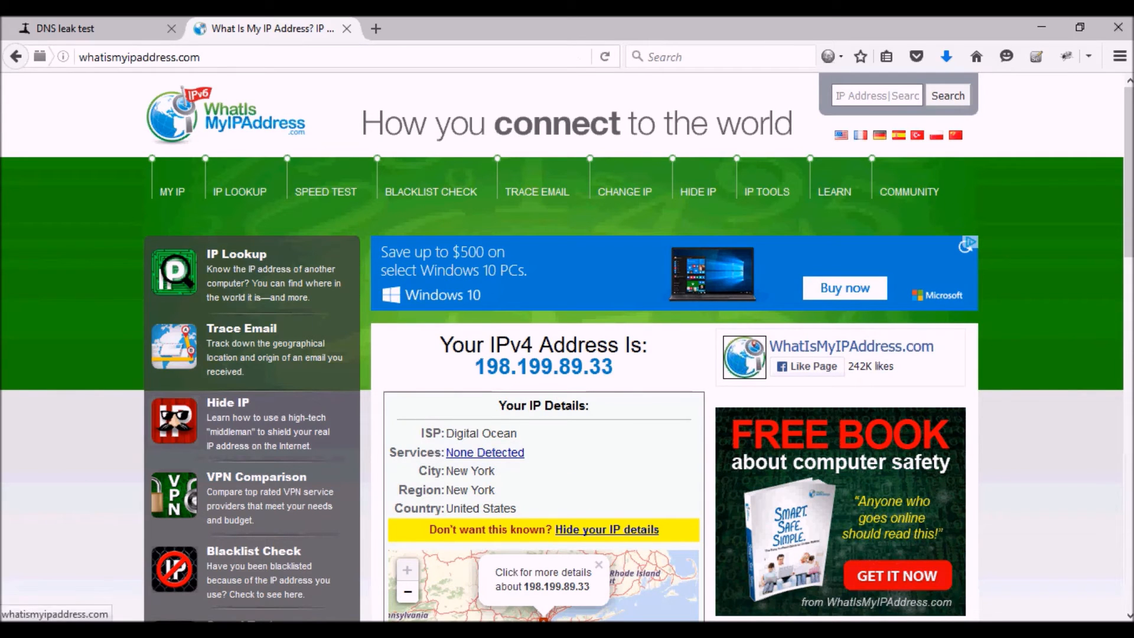
left_click(65, 29)
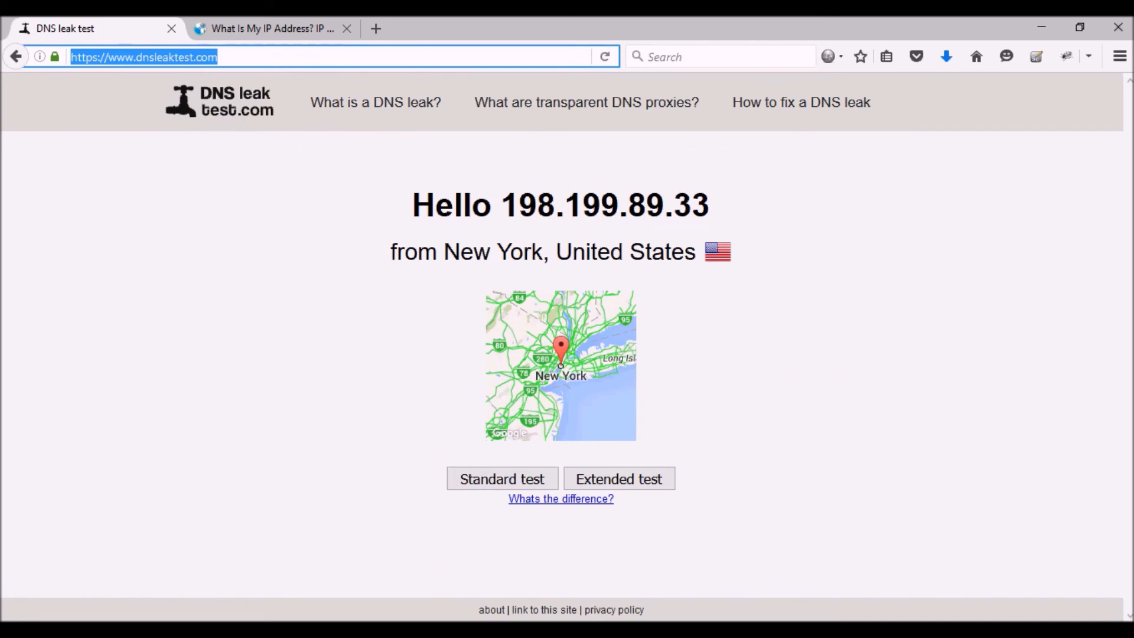
Run the Standard test and review the Google DNS servers listed in the United States
left_click(502, 478)
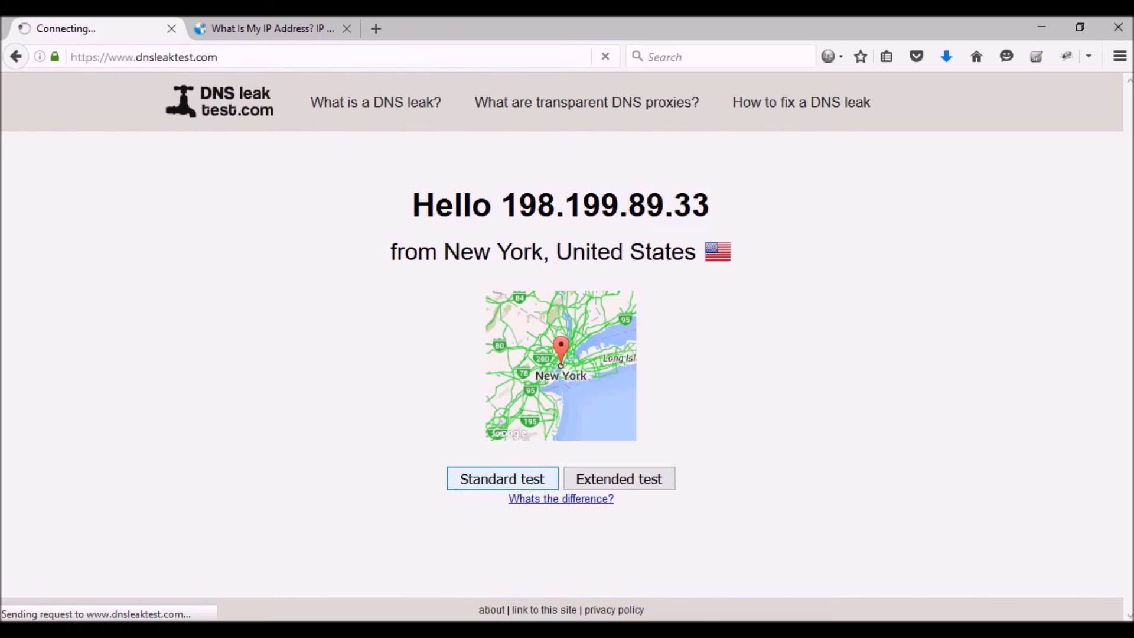
left_click(501, 478)
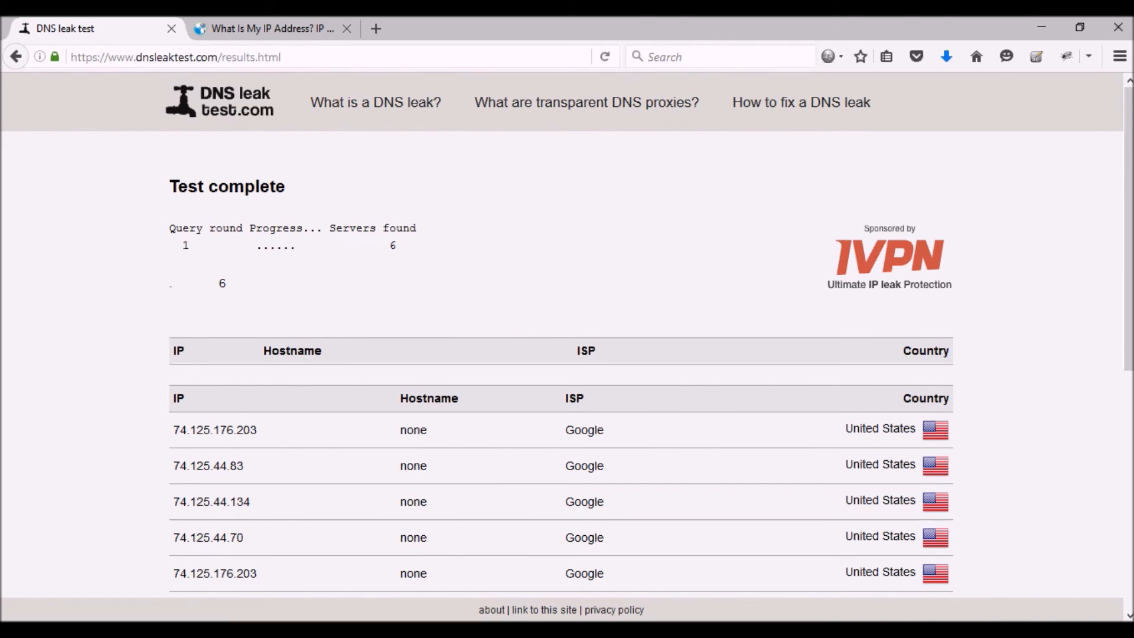
scroll("down", 3)
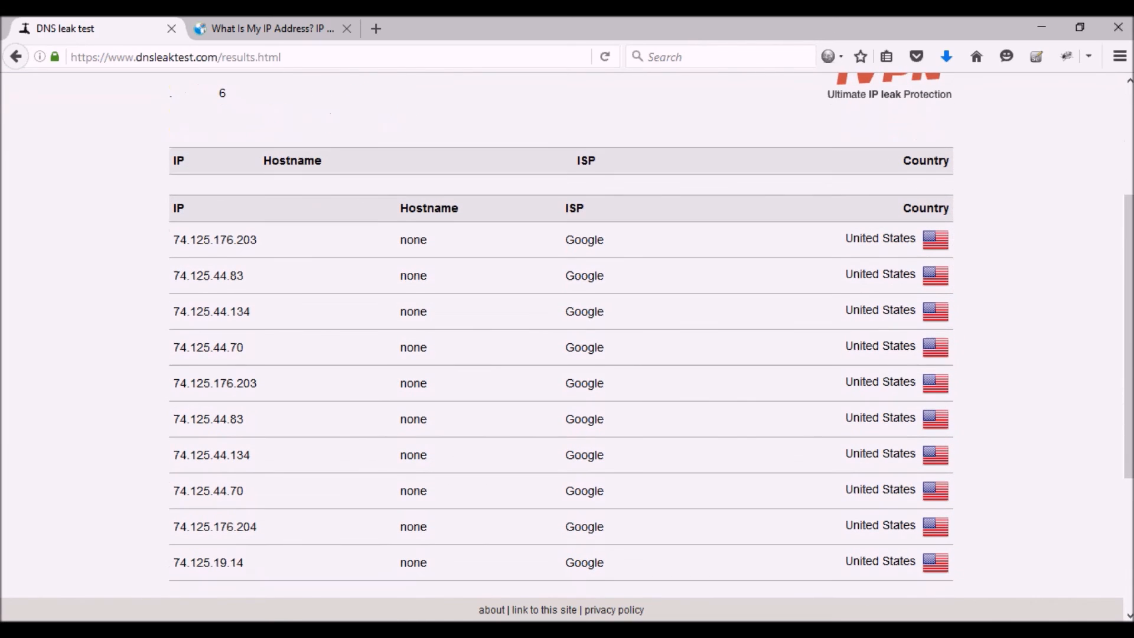
scroll("down", 3)
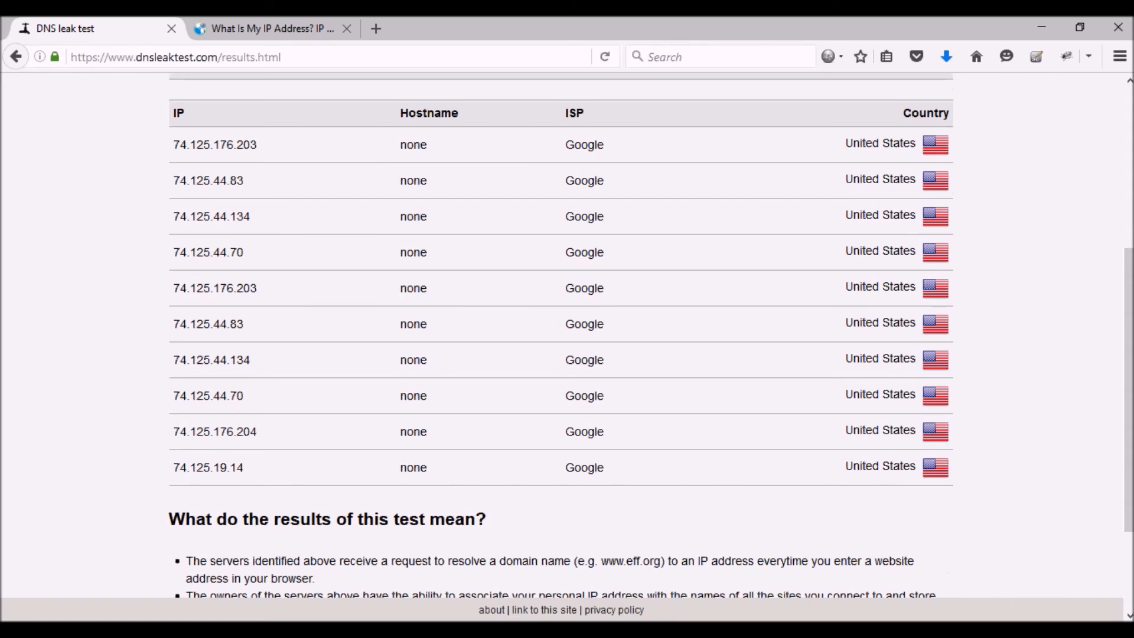
scroll("down", 3)
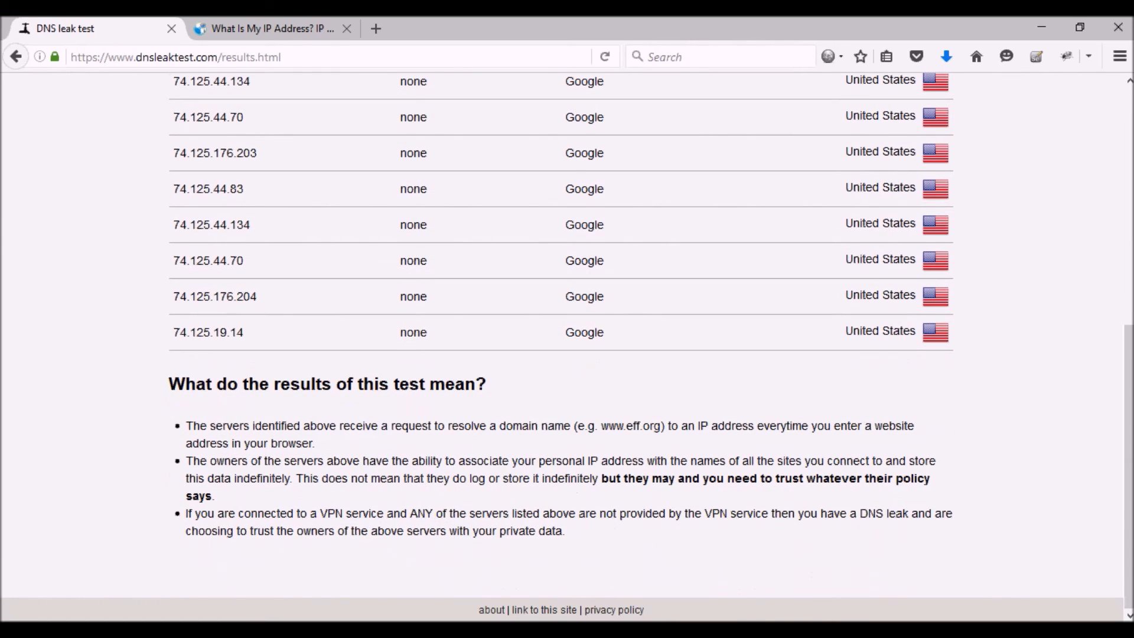
scroll("up", 3)
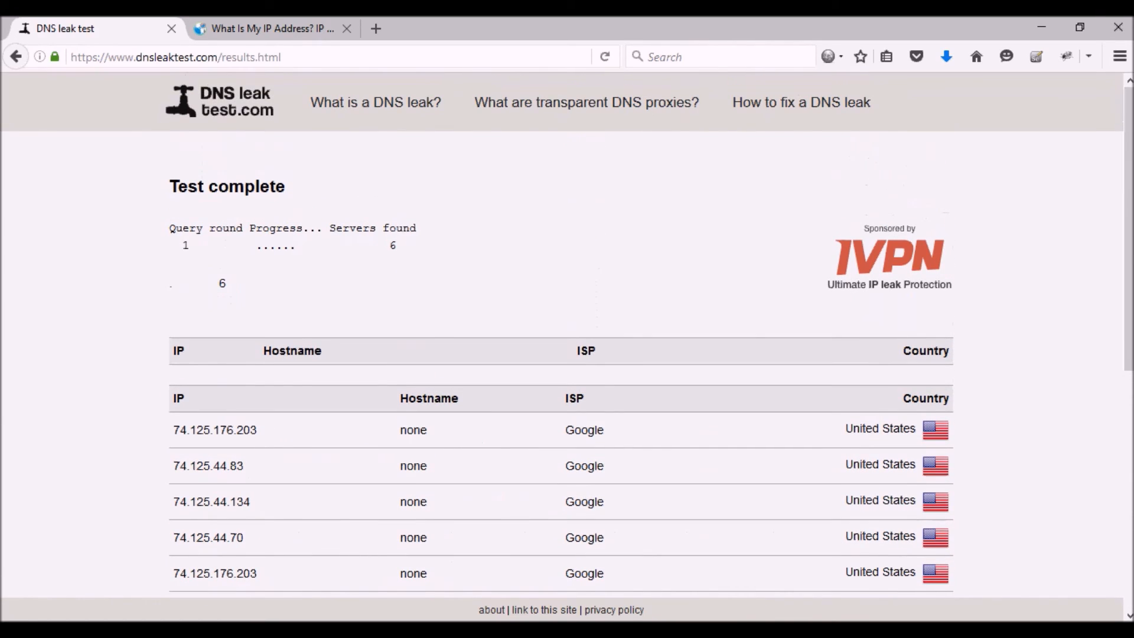
Run the six-round Extended test and review its all-Google, United States DNS results
left_click(16, 57)
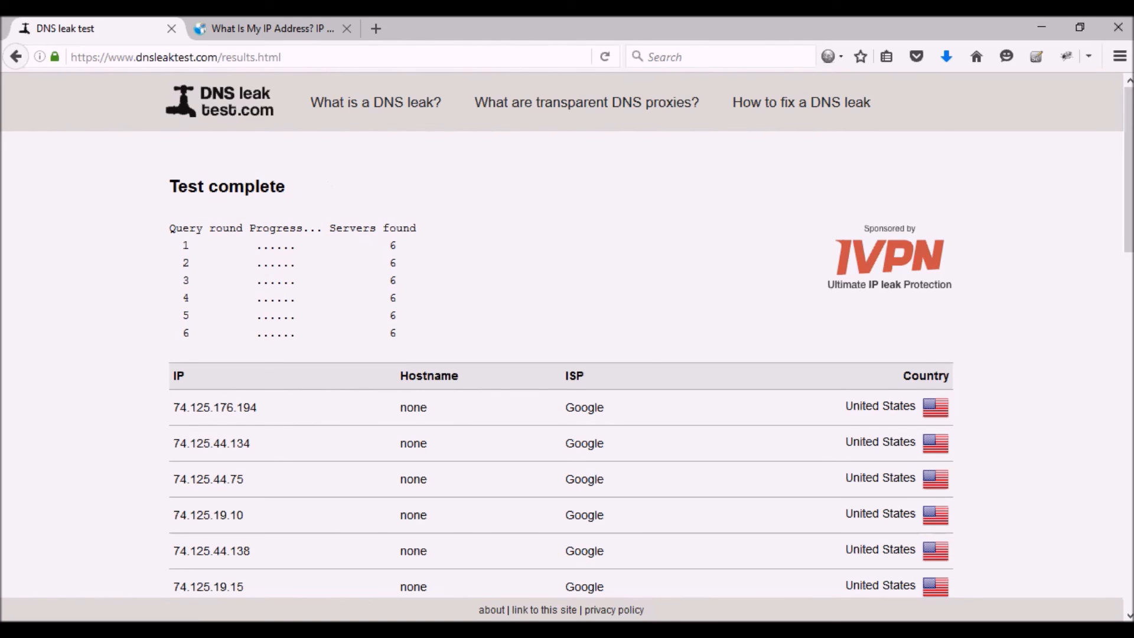
scroll("down", 3)
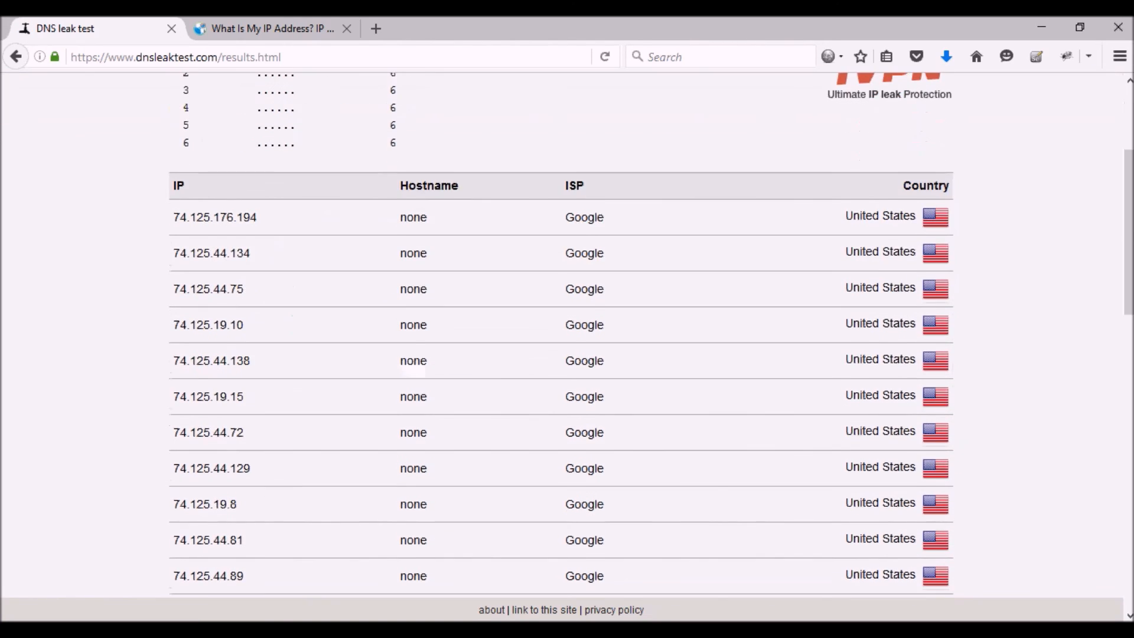
scroll("down", 3)
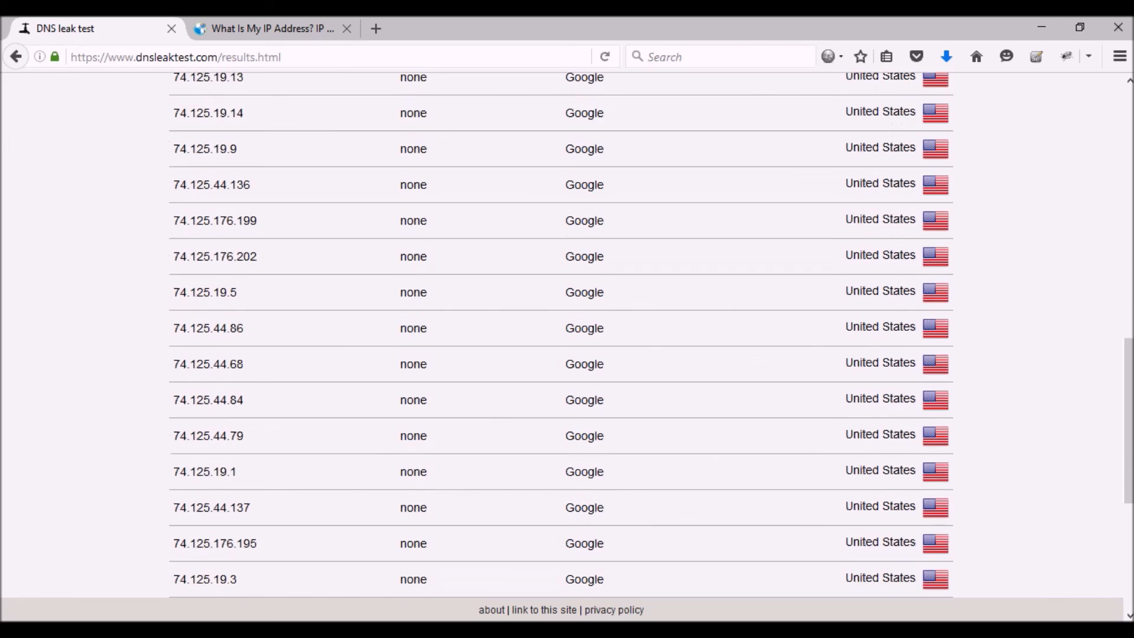
scroll("down", 3)
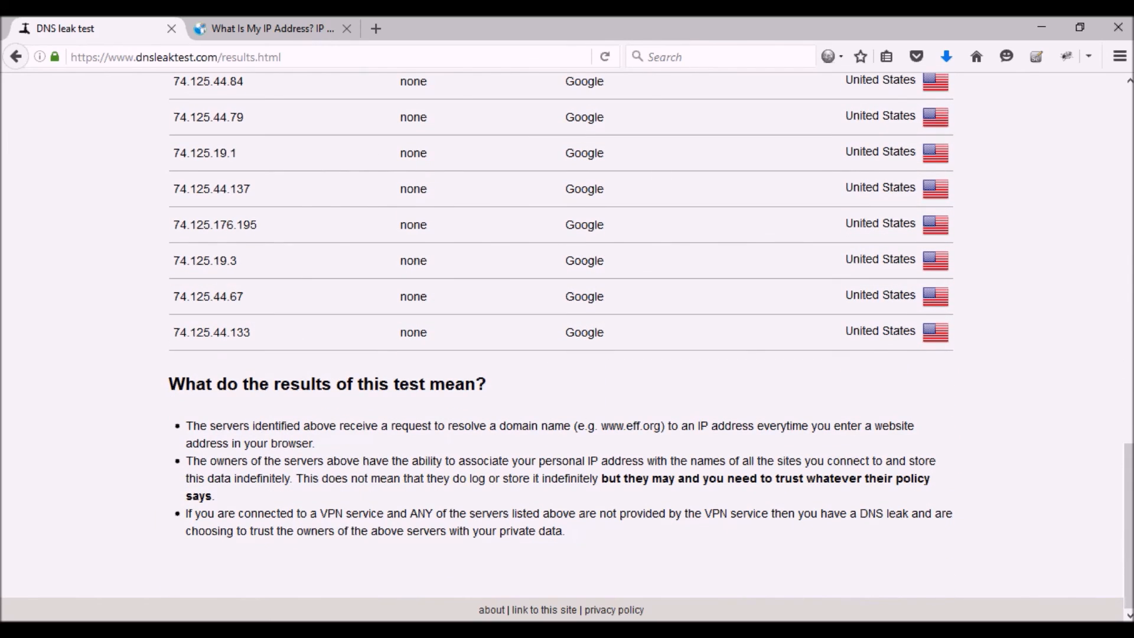